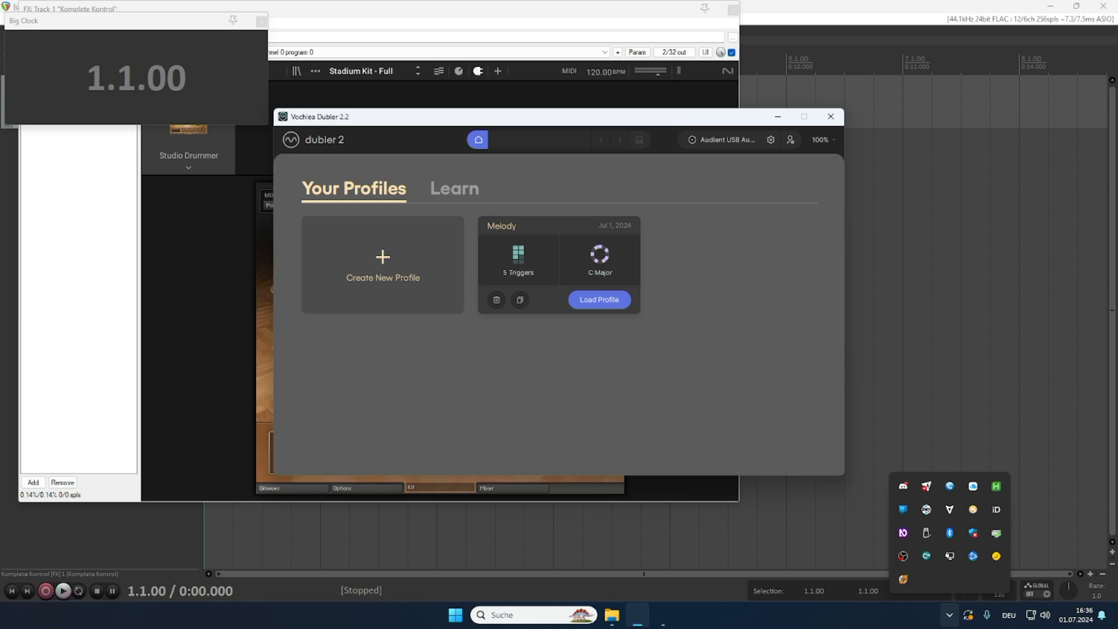
Load the Melody profile from the Your Profiles home page.
{"action": "left_click", "coordinate": [600, 299]}
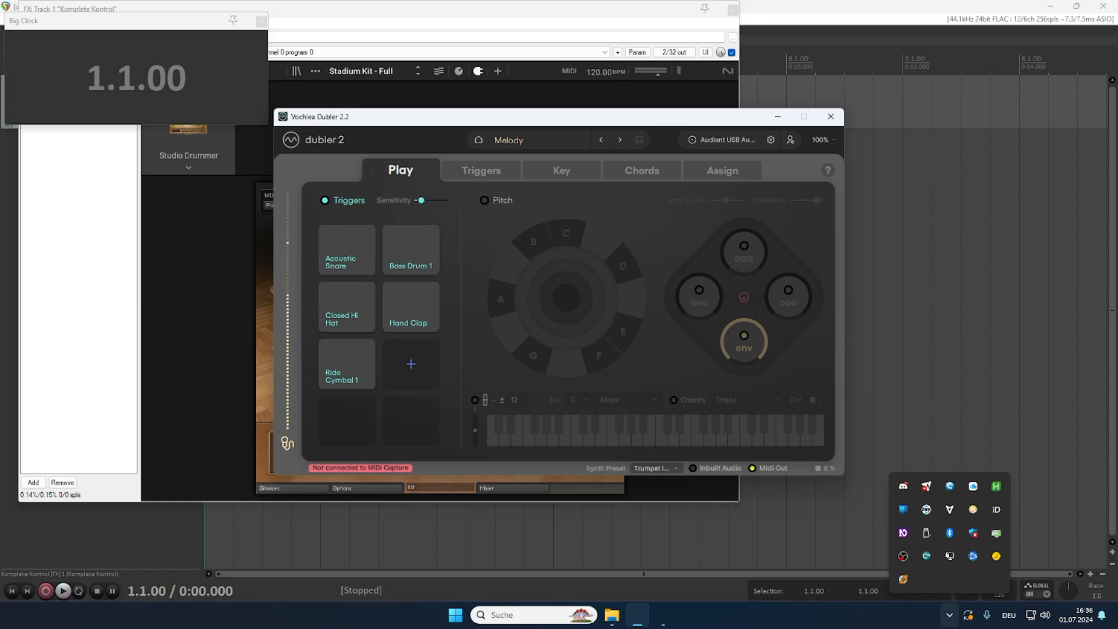
Show the Acoustic Snare trigger (D1 / 38) on the Triggers page.
{"action": "left_click", "coordinate": [480, 170]}
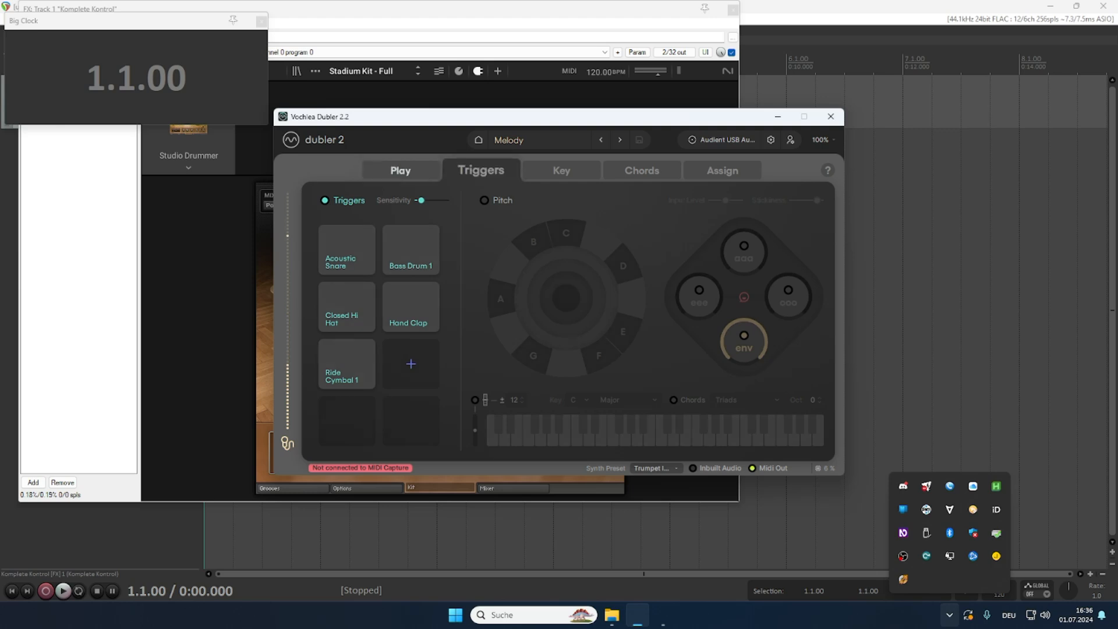
{"action": "left_click", "coordinate": [347, 249]}
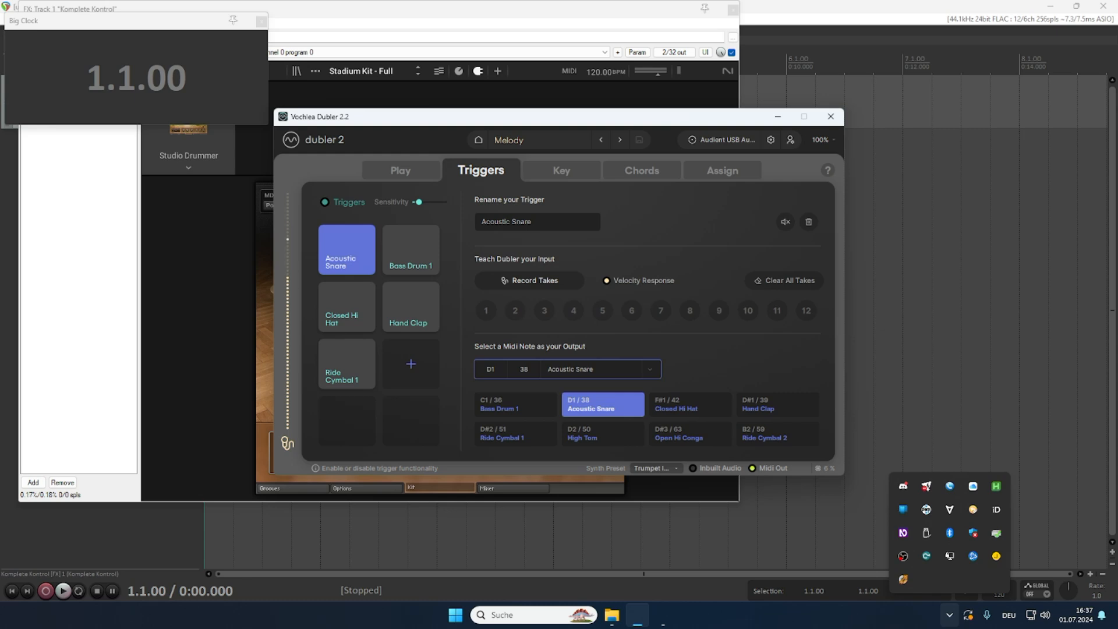
Record twelve kick takes for the Bass Drum 1 trigger (C1 / 36) and save the profile.
{"action": "left_click", "coordinate": [410, 249]}
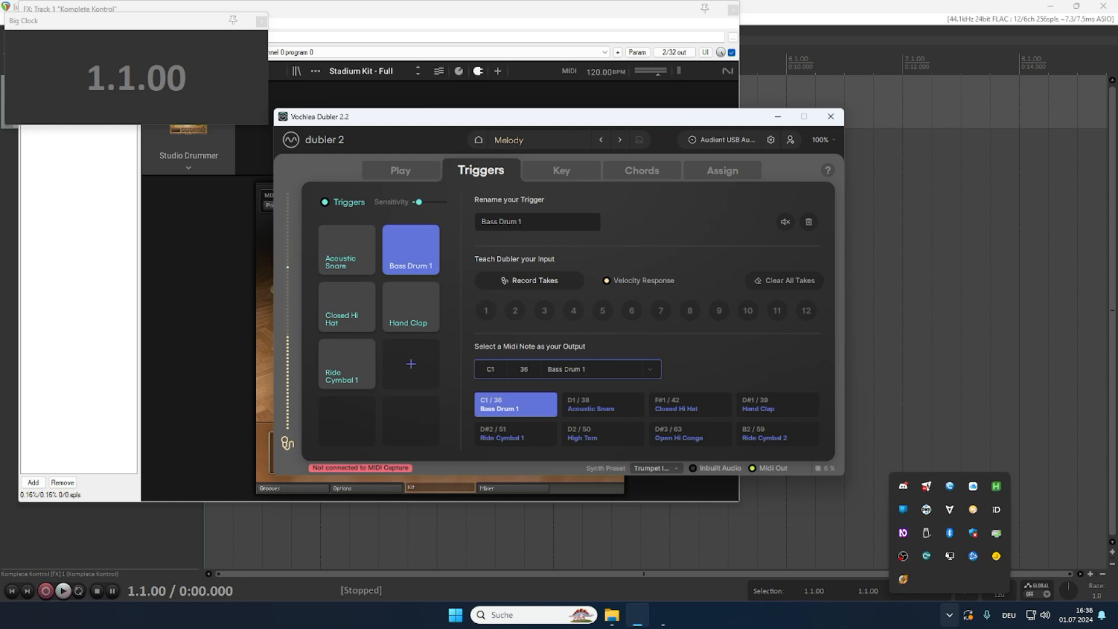
{"action": "left_click", "coordinate": [529, 280]}
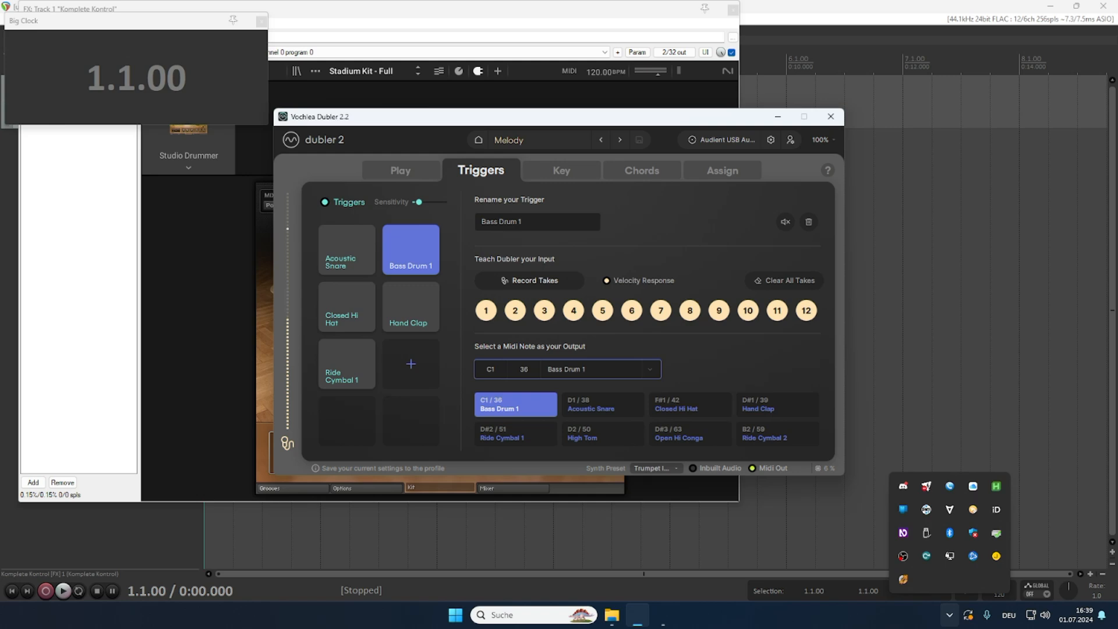
{"action": "left_click", "coordinate": [400, 170]}
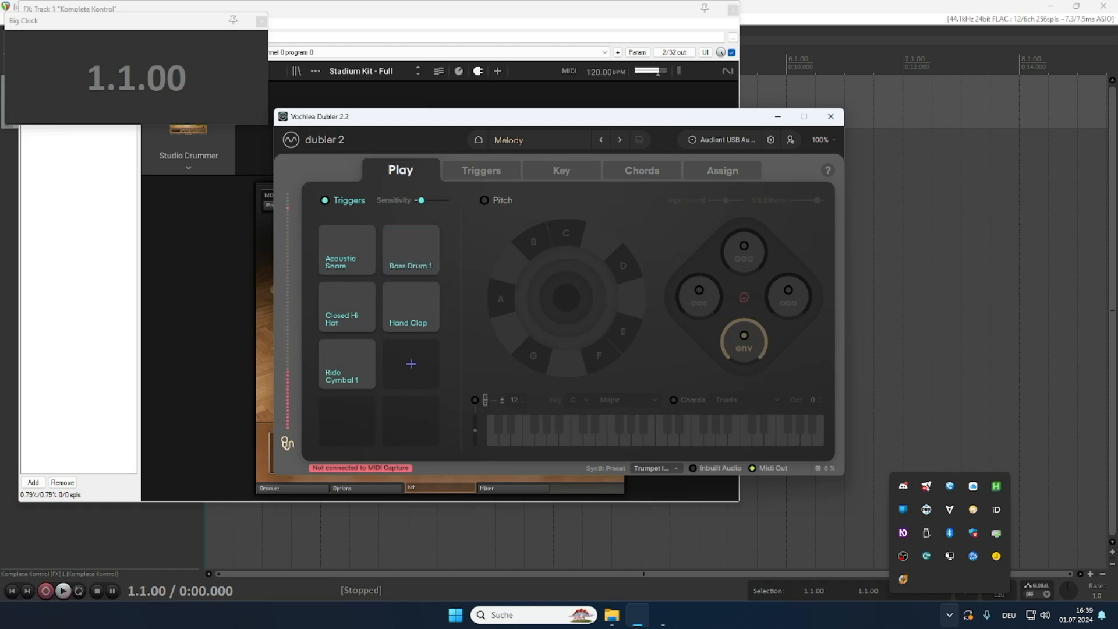
Return to the Triggers page and select the untrained Acoustic Snare trigger (D1 / 38).
{"action": "left_click", "coordinate": [480, 170]}
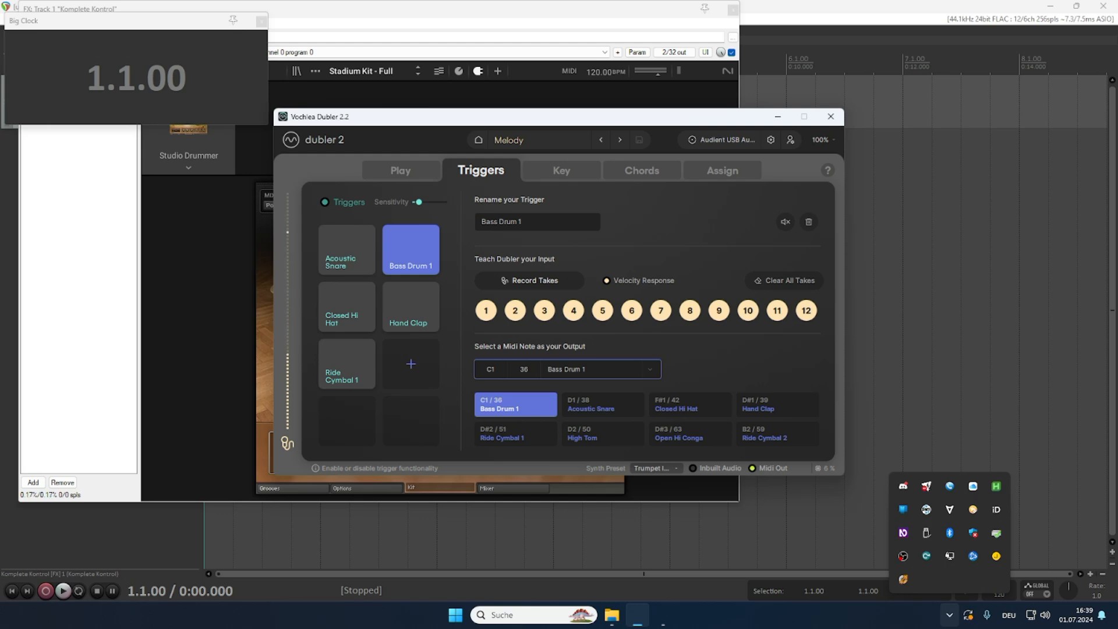
{"action": "left_click", "coordinate": [347, 249]}
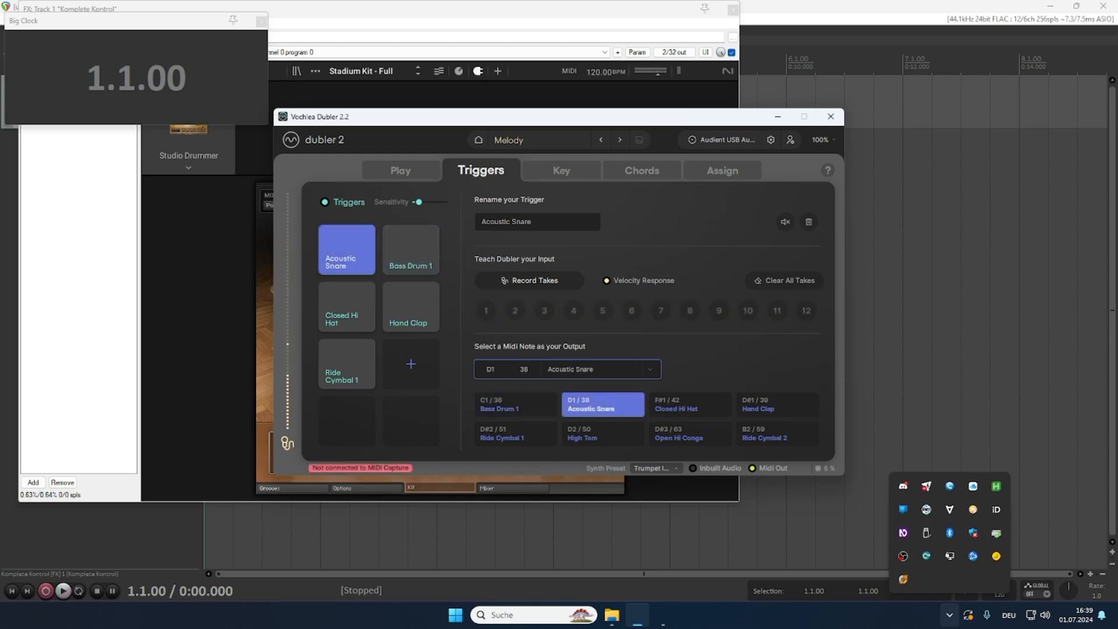
Record twelve snare takes for Acoustic Snare, then select the Closed Hi Hat trigger (F#1 / 42).
{"action": "left_click", "coordinate": [529, 281]}
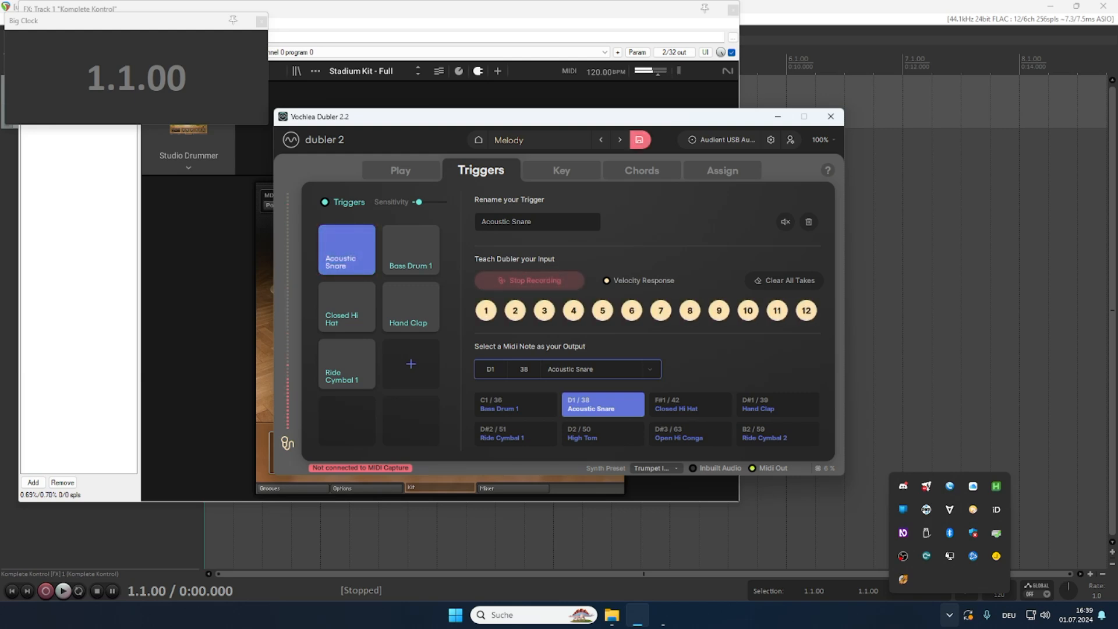
{"action": "left_click", "coordinate": [529, 279]}
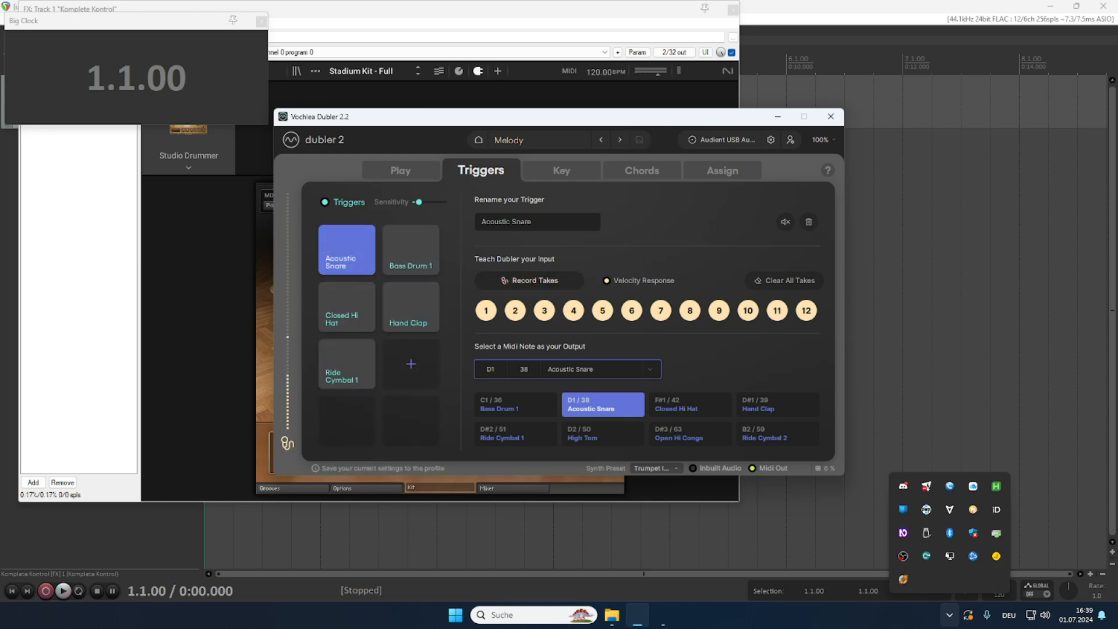
{"action": "left_click", "coordinate": [347, 307]}
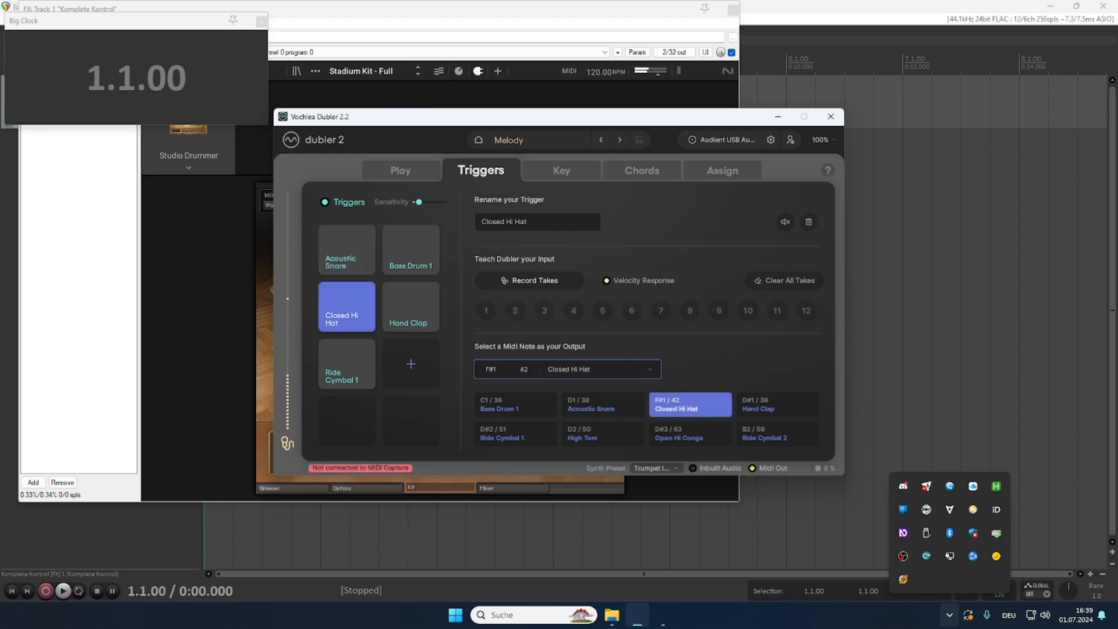
Record twelve hi-hat takes for Closed Hi Hat (F#1 / 42) and save the profile.
{"action": "left_click", "coordinate": [529, 281]}
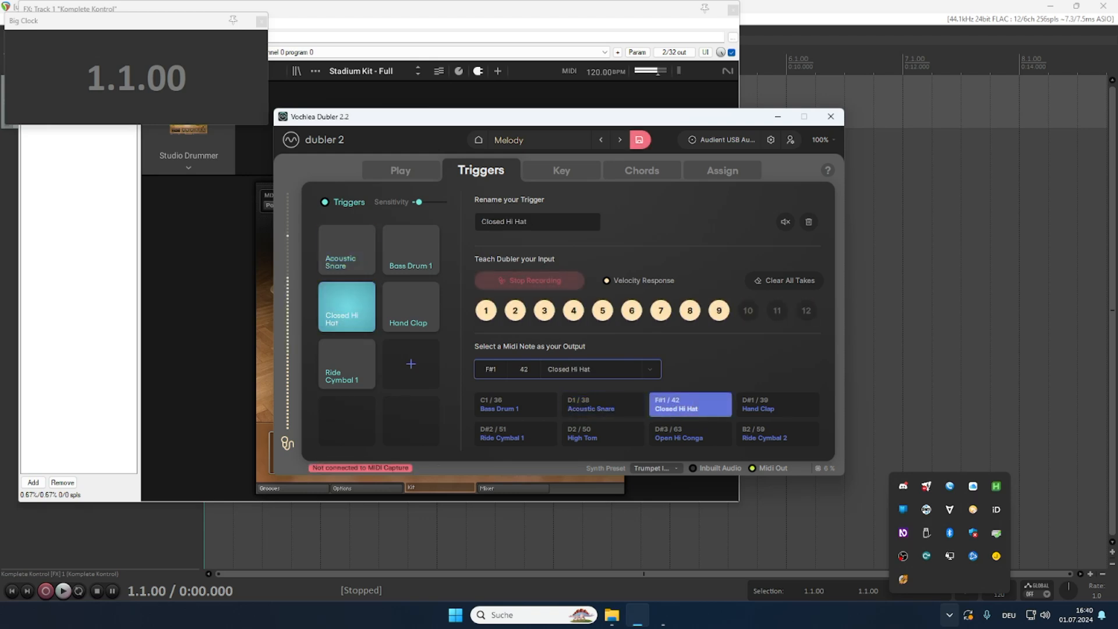
{"action": "left_click", "coordinate": [529, 280]}
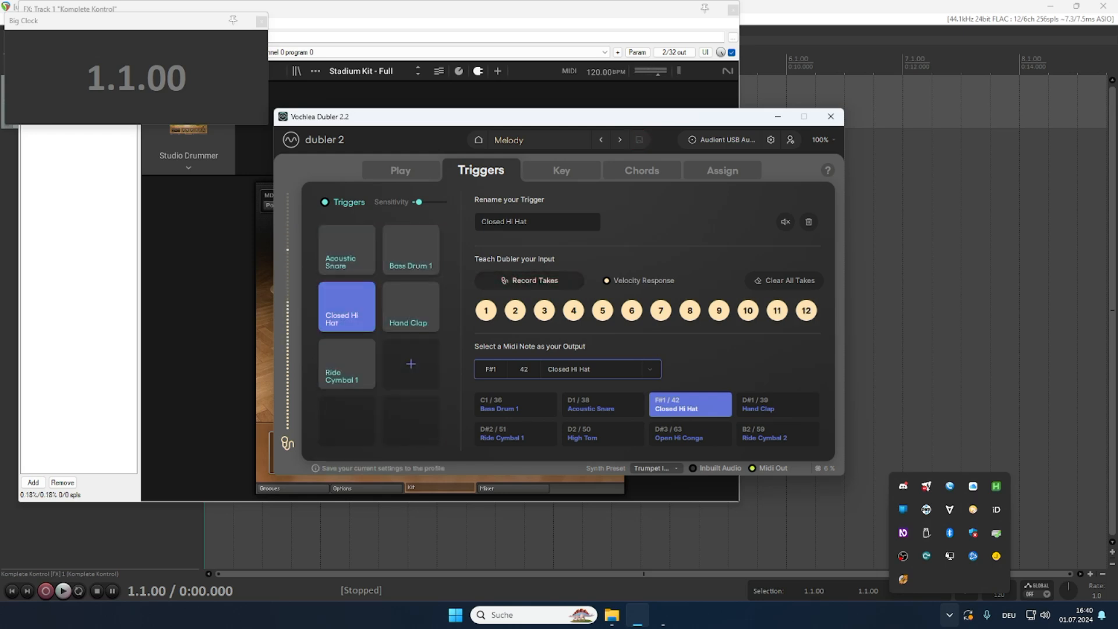
{"action": "left_click", "coordinate": [400, 170]}
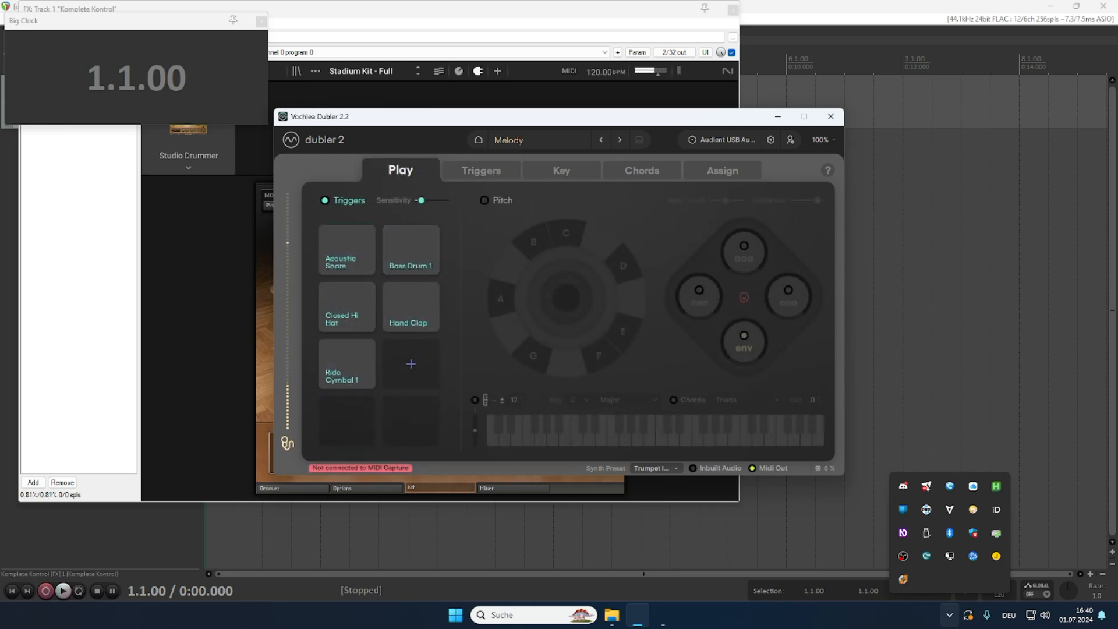
Test the triggers on the Play page, then go back to the Your Profiles home page.
{"action": "left_click", "coordinate": [410, 249]}
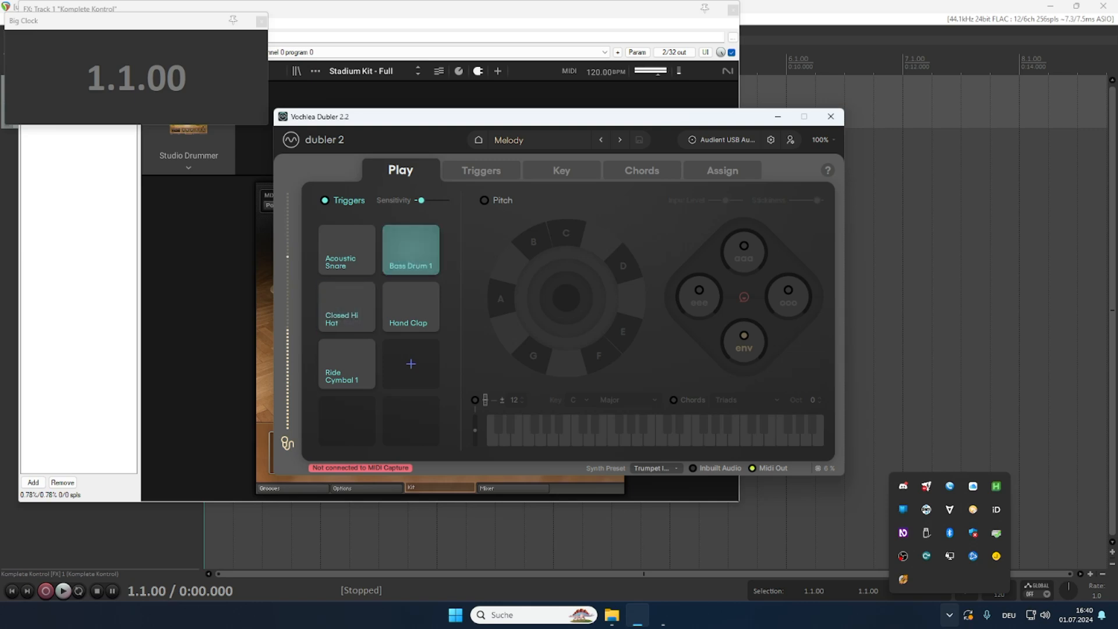
{"action": "left_click", "coordinate": [830, 116]}
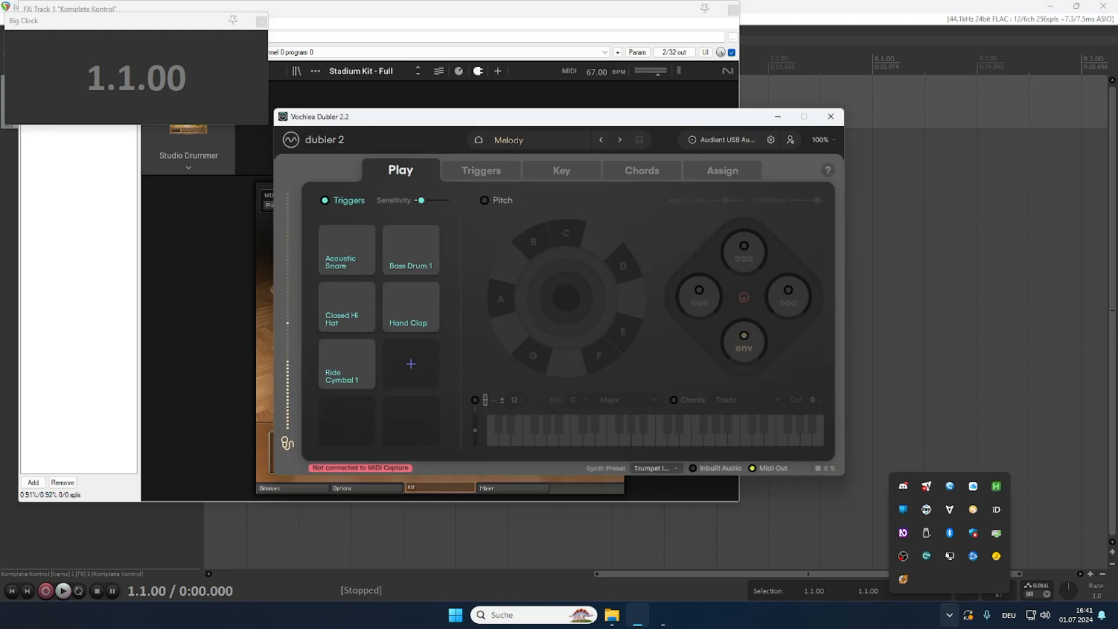
{"action": "left_click", "coordinate": [478, 140]}
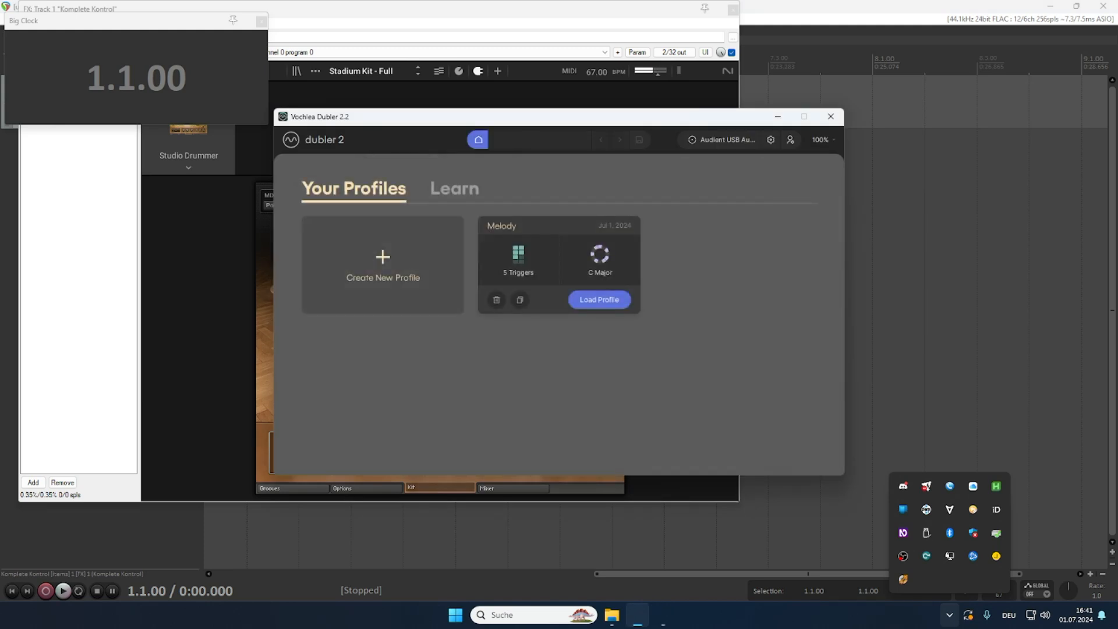
Switch to REAPER, play the drum MIDI part through Studio Drummer, then stop at the start.
{"action": "key", "text": "Alt+Tab"}
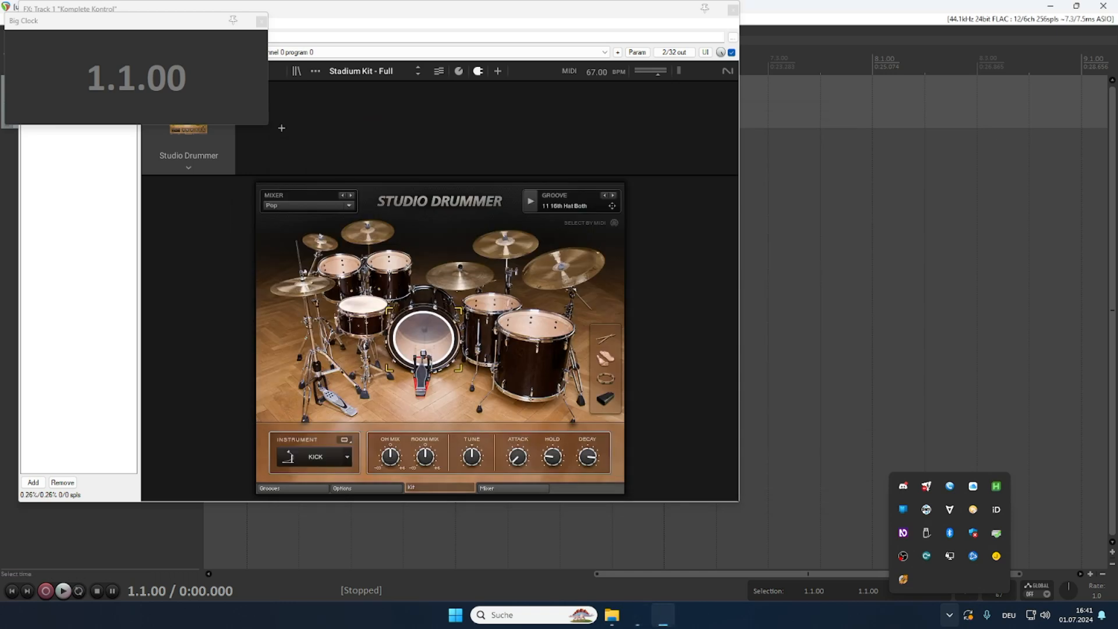
{"action": "left_click", "coordinate": [60, 592]}
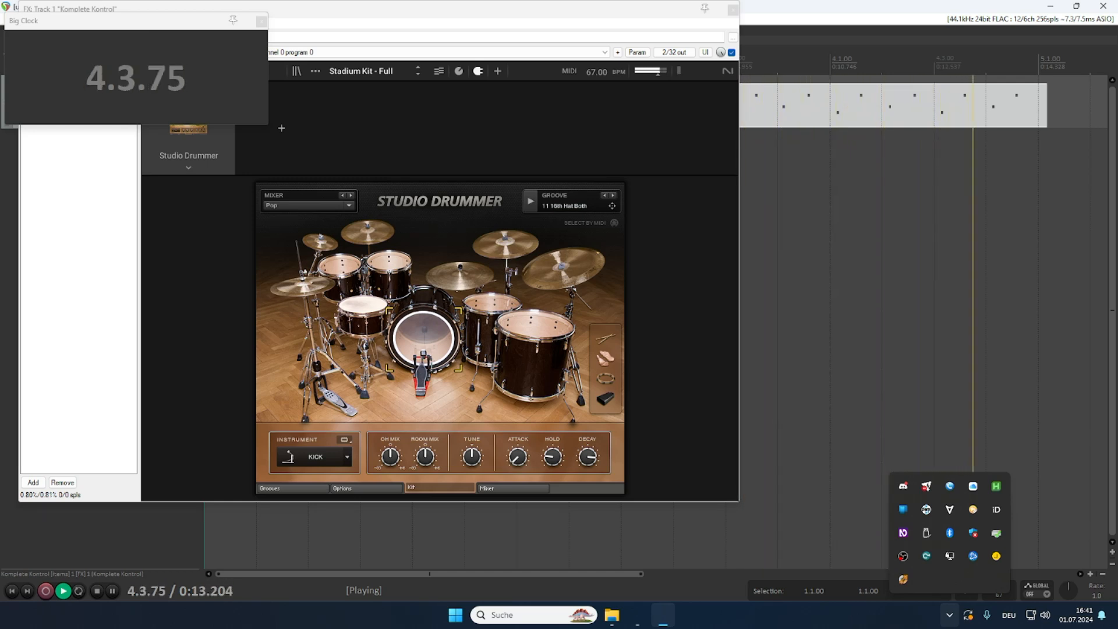
{"action": "left_click", "coordinate": [95, 593]}
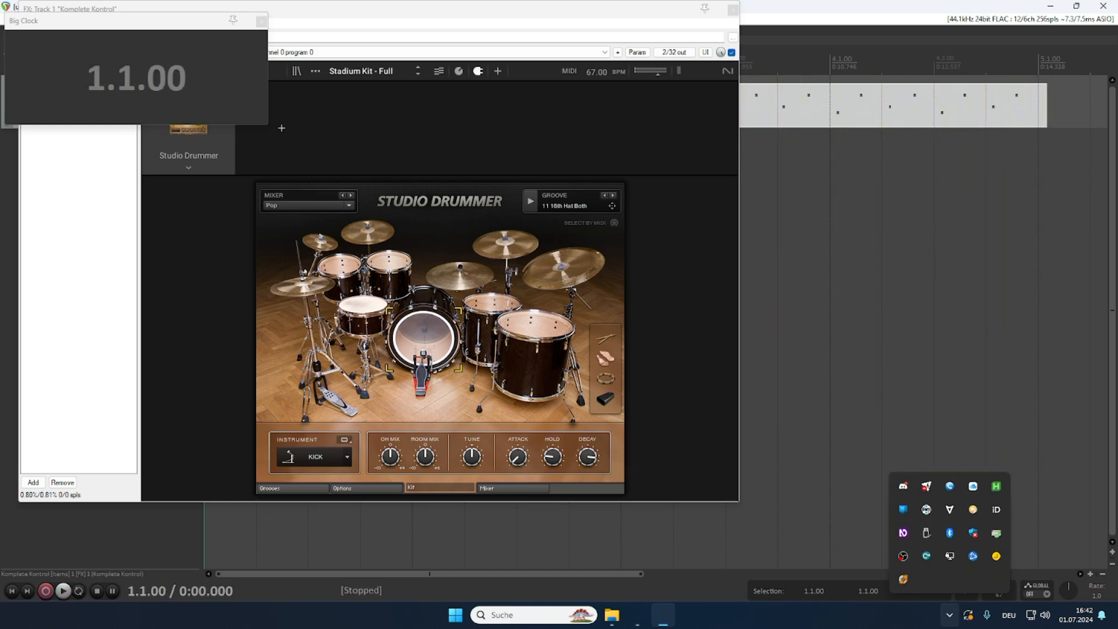